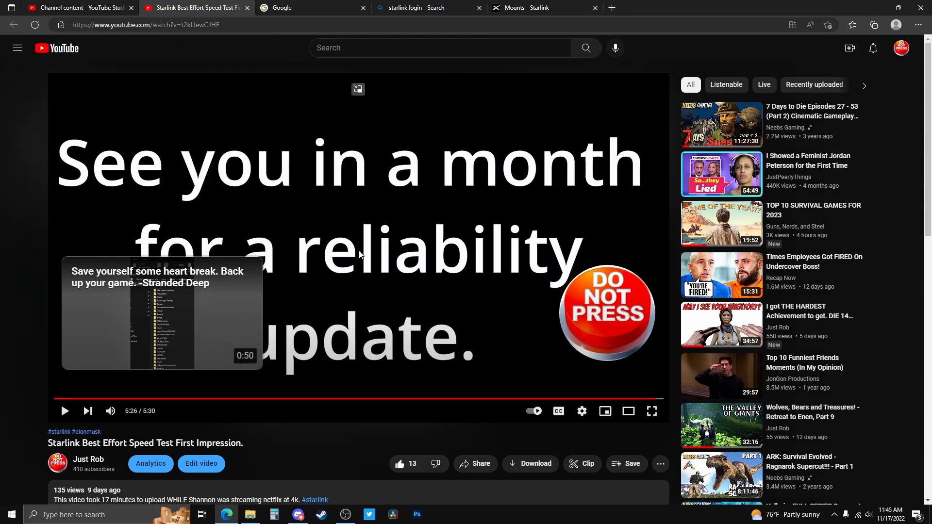
mouse_move(355, 428)
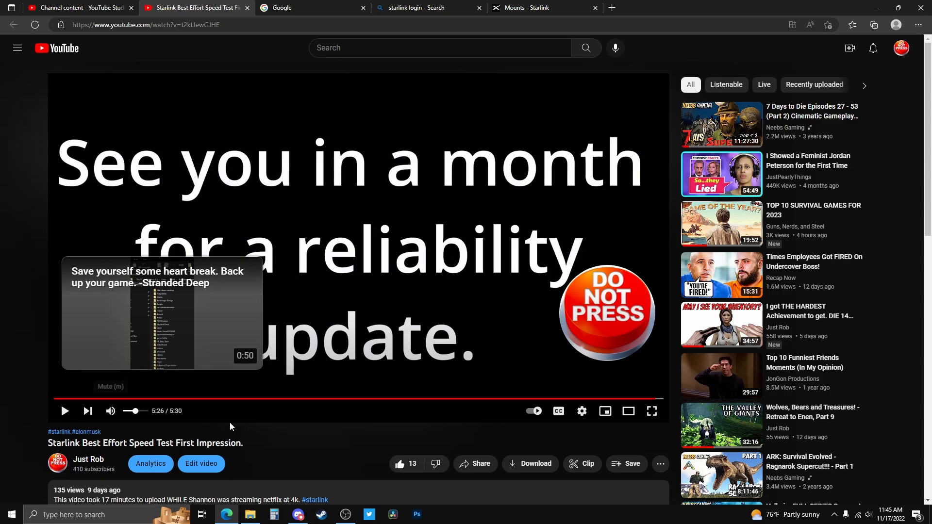
Run the first speed test, measuring 64.1 Mbps download and 7.98 Mbps upload
left_click(541, 7)
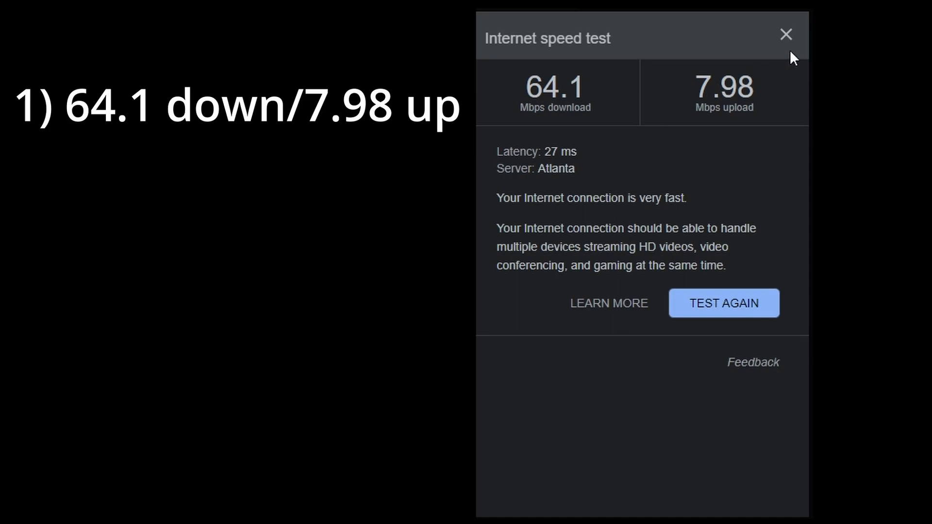
Run the test again, measuring 187.1 Mbps download and 4.96 Mbps upload
left_click(724, 302)
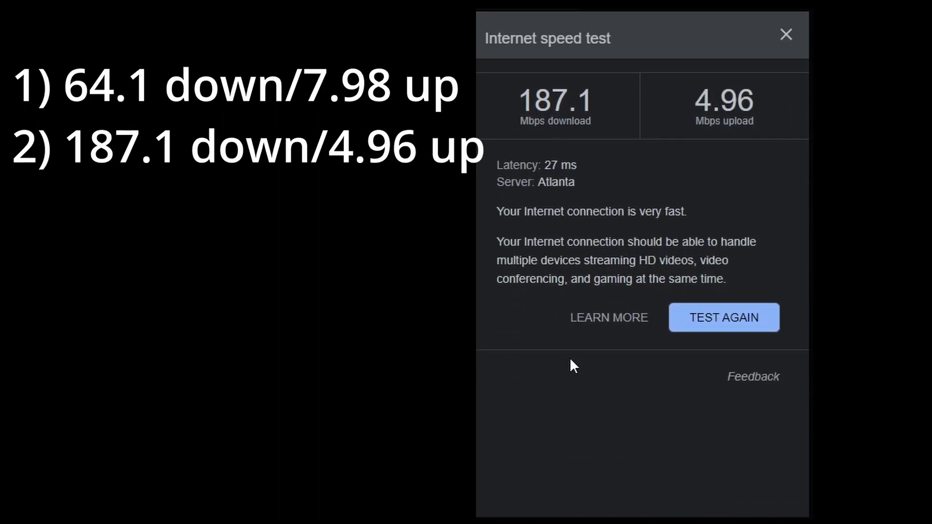
Run a third test: 89.9 Mbps download, 6.77 Mbps upload, 33 ms latency
left_click(723, 317)
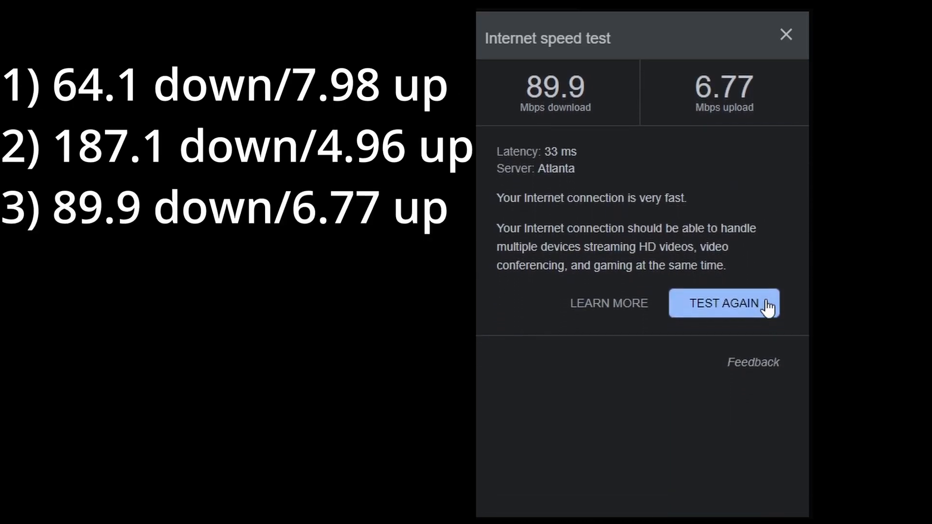
Start a fourth test, cancel it, then retry so the download measurement begins again
left_click(724, 303)
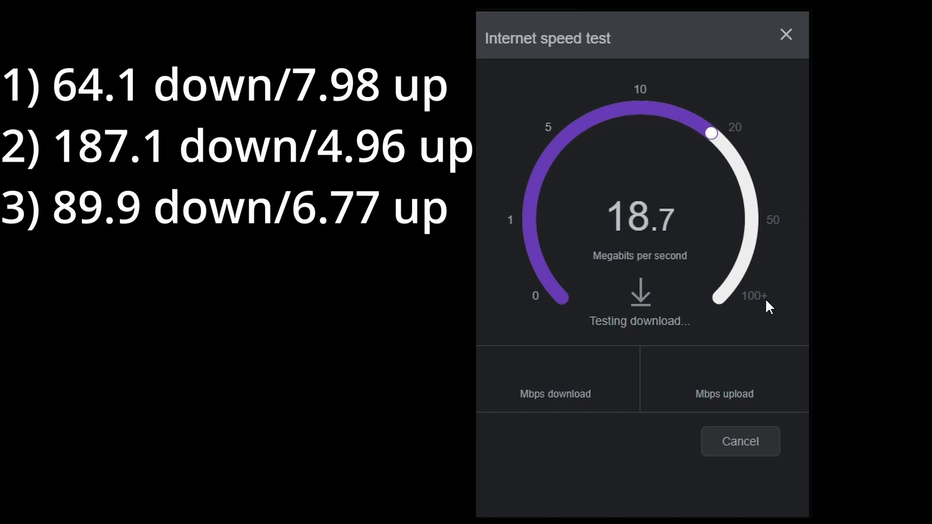
left_click(740, 442)
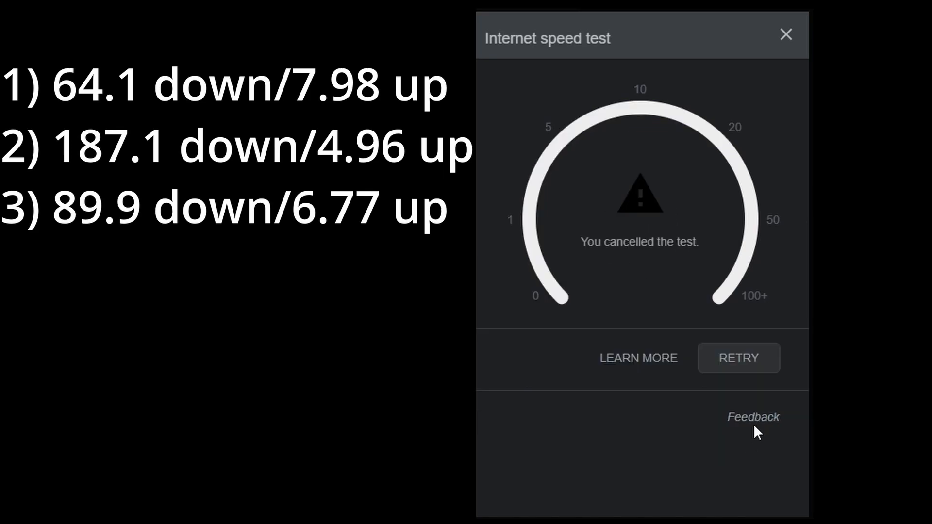
left_click(738, 358)
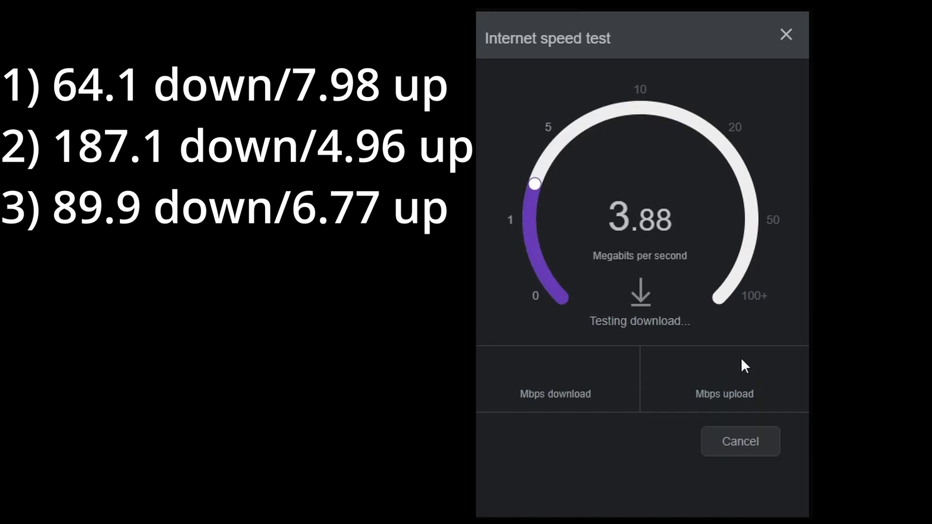